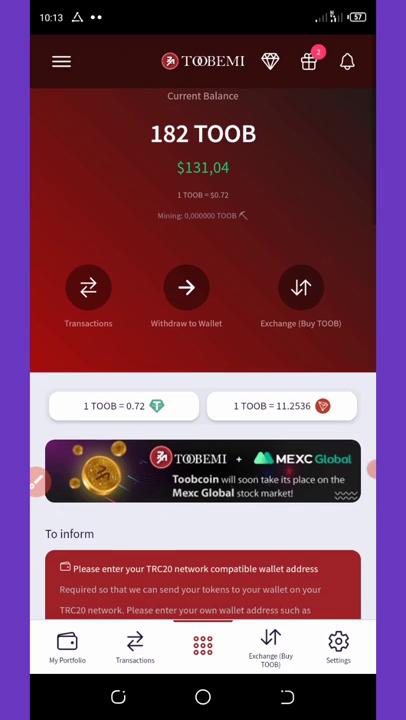
- Scroll the wallet dashboard before switching to the MEXC Global listing email
{"action": "scroll", "scroll_direction": "down", "scroll_amount": 3}
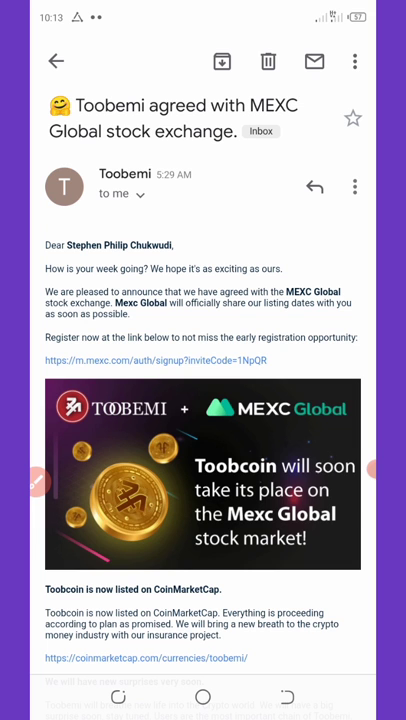
- Scroll through the MEXC Global announcement down to the CoinMarketCap news and official accounts
{"action": "scroll", "scroll_direction": "down", "scroll_amount": 3}
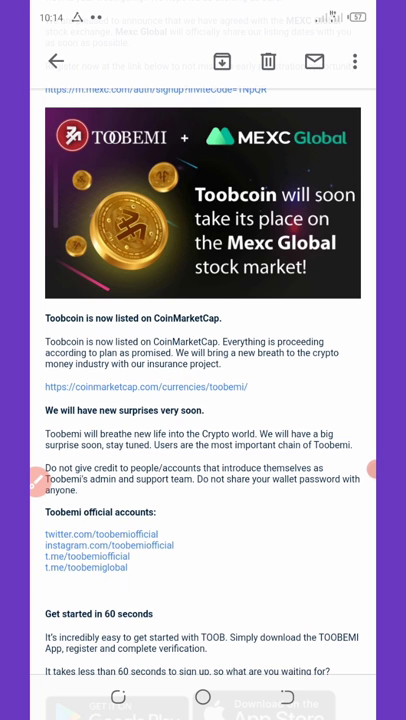
{"action": "scroll", "scroll_direction": "down", "scroll_amount": 3}
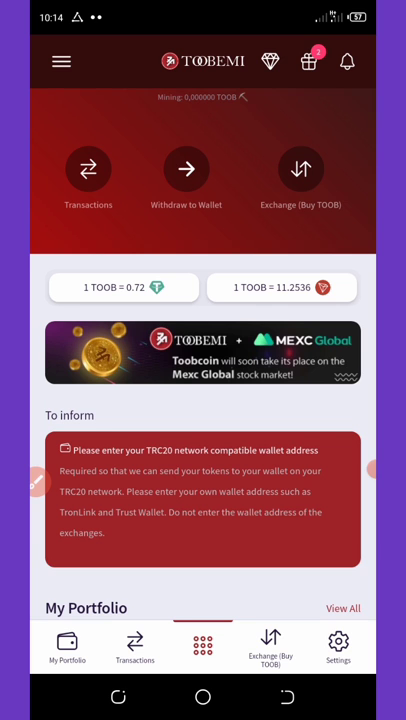
- Scroll the dashboard to review the 182 TOOB balance before the side menu opens
{"action": "scroll", "scroll_direction": "down", "scroll_amount": 3}
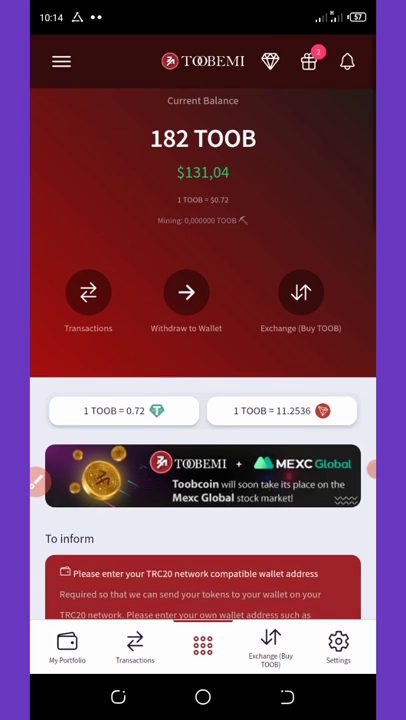
{"action": "scroll", "scroll_direction": "down", "scroll_amount": 3}
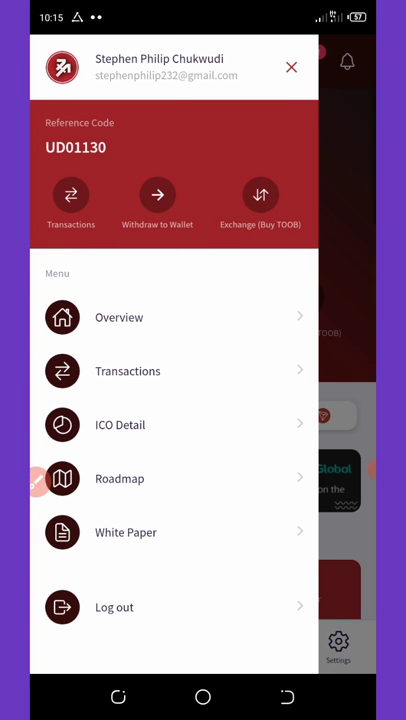
- Close the side menu and browse down the dashboard to the Toobemi Tweets feed
{"action": "left_click", "coordinate": [292, 68]}
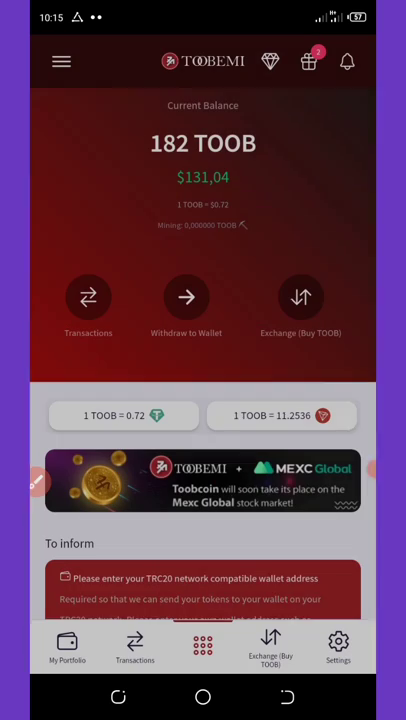
{"action": "scroll", "scroll_direction": "down", "scroll_amount": 3}
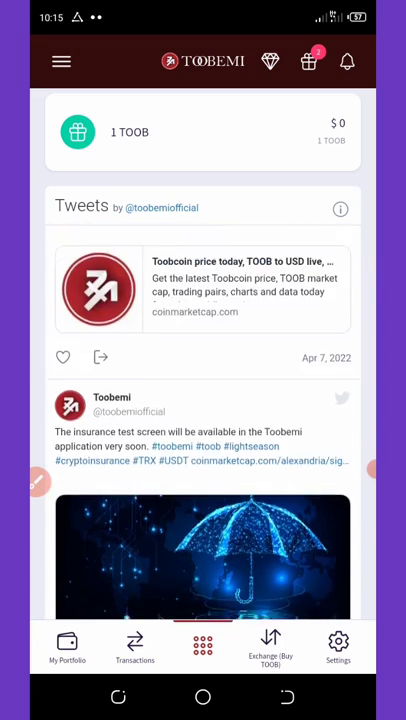
{"action": "scroll", "scroll_direction": "down", "scroll_amount": 3}
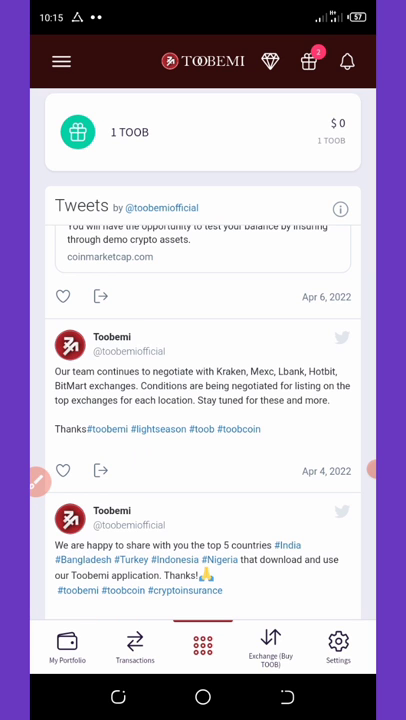
{"action": "left_click", "coordinate": [66, 648]}
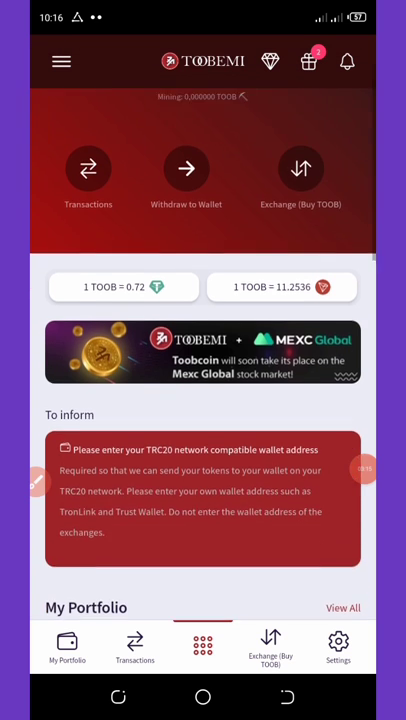
{"action": "scroll", "scroll_direction": "down", "scroll_amount": 3}
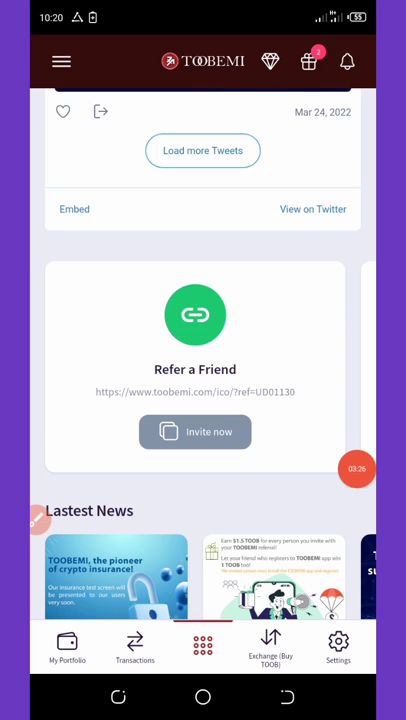
{"action": "scroll", "scroll_direction": "down", "scroll_amount": 3}
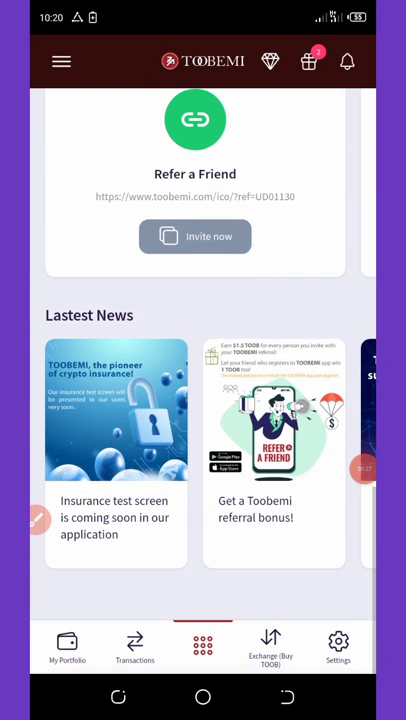
{"action": "scroll", "scroll_direction": "down", "scroll_amount": 3}
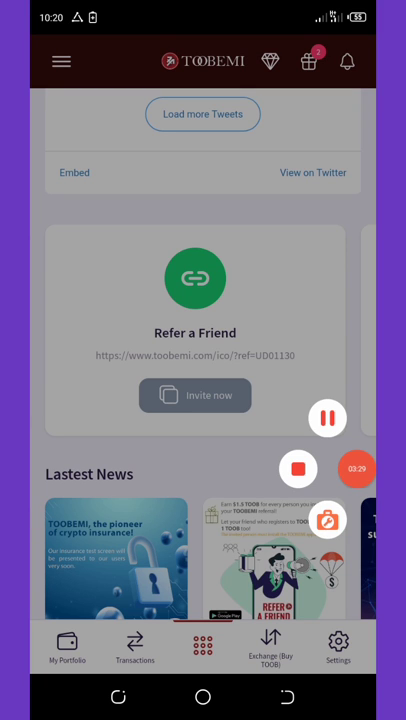
{"action": "left_click_drag", "start_coordinate": [212, 236], "coordinate": [230, 460]}
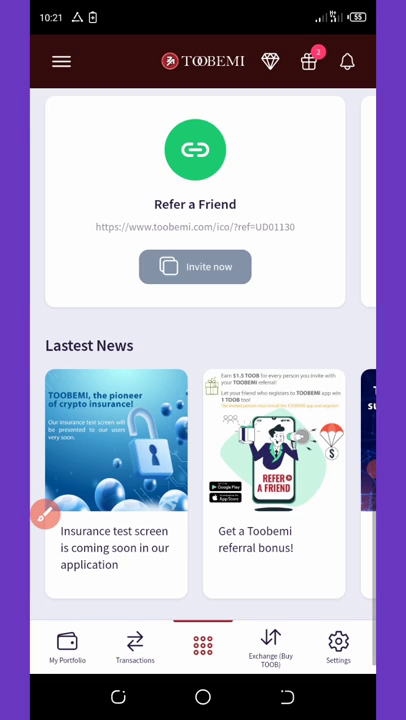
{"action": "scroll", "scroll_direction": "down", "scroll_amount": 3}
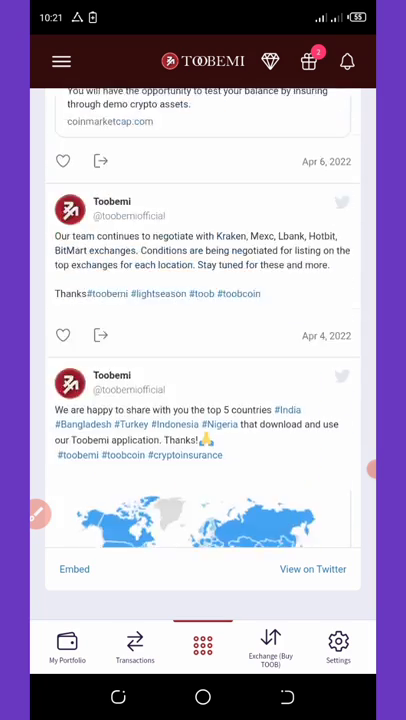
{"action": "scroll", "scroll_direction": "down", "scroll_amount": 3}
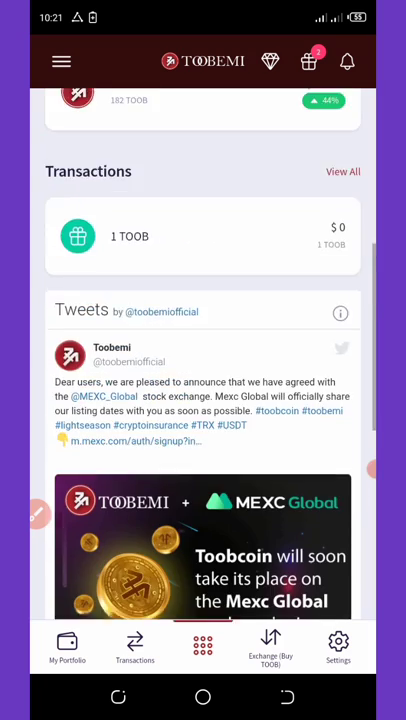